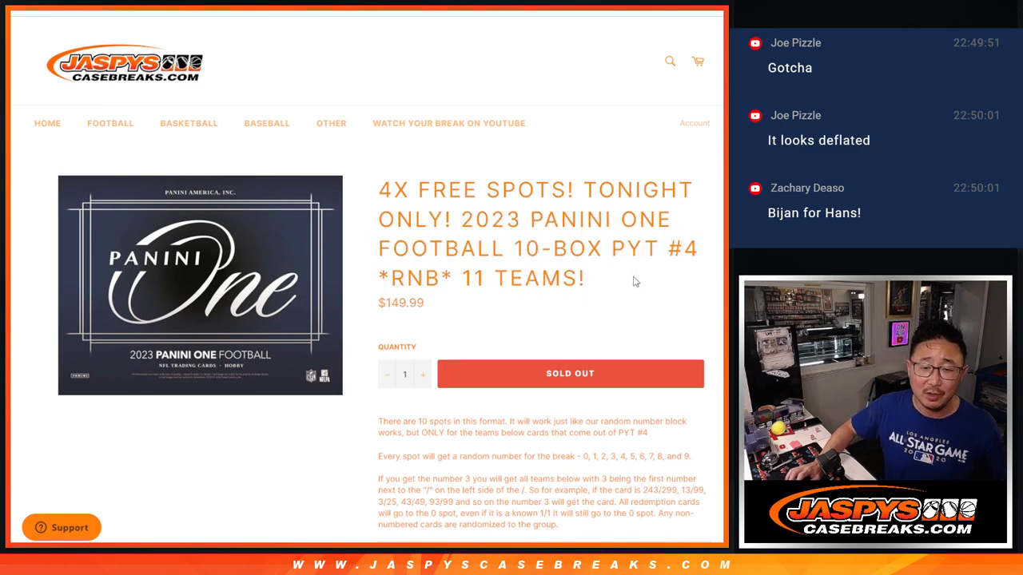
mouse_move(621, 284)
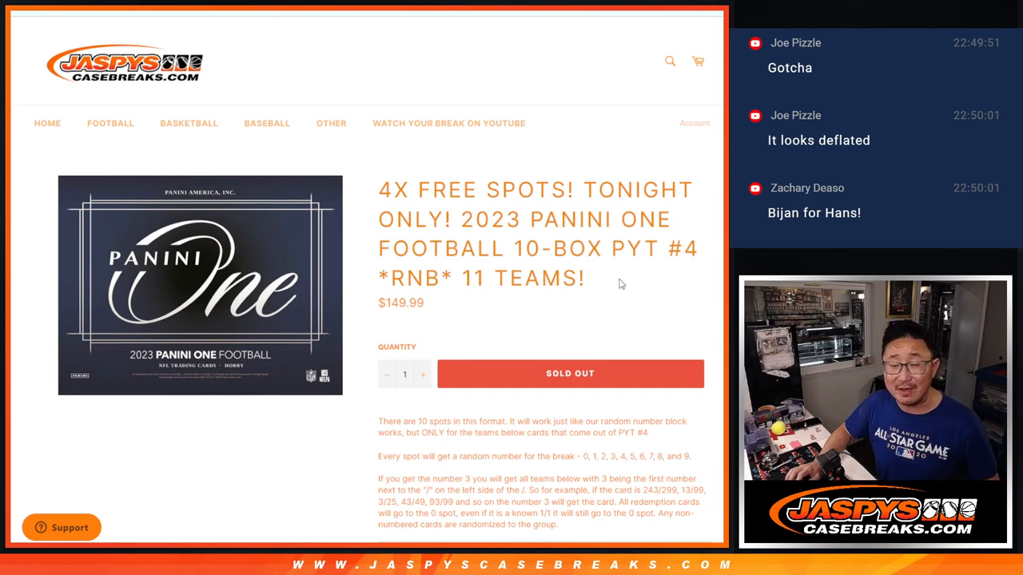
Step: Select the six spot names in C1:C6 and copy them
scroll(down, 3)
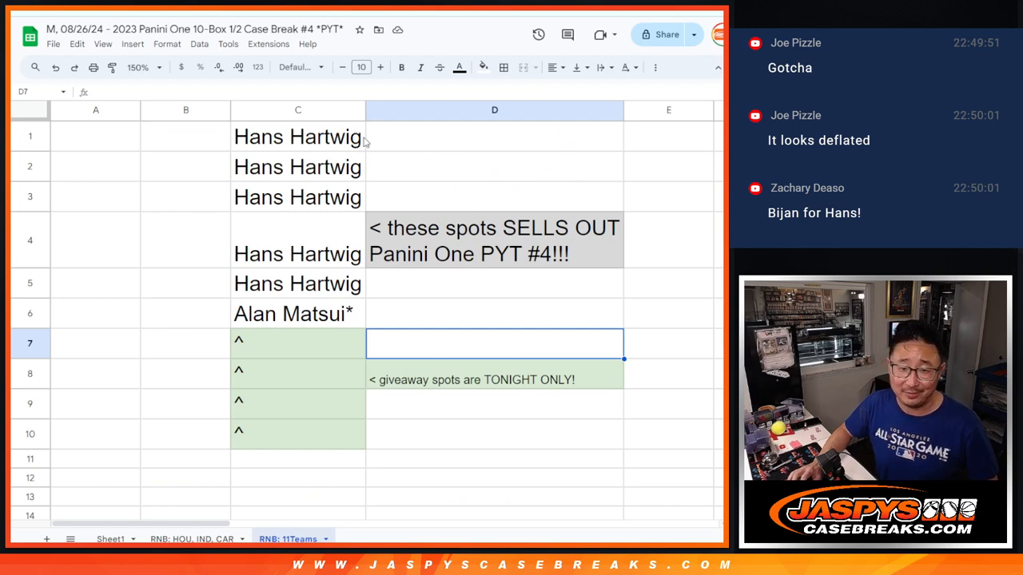
drag(297, 137, 297, 313)
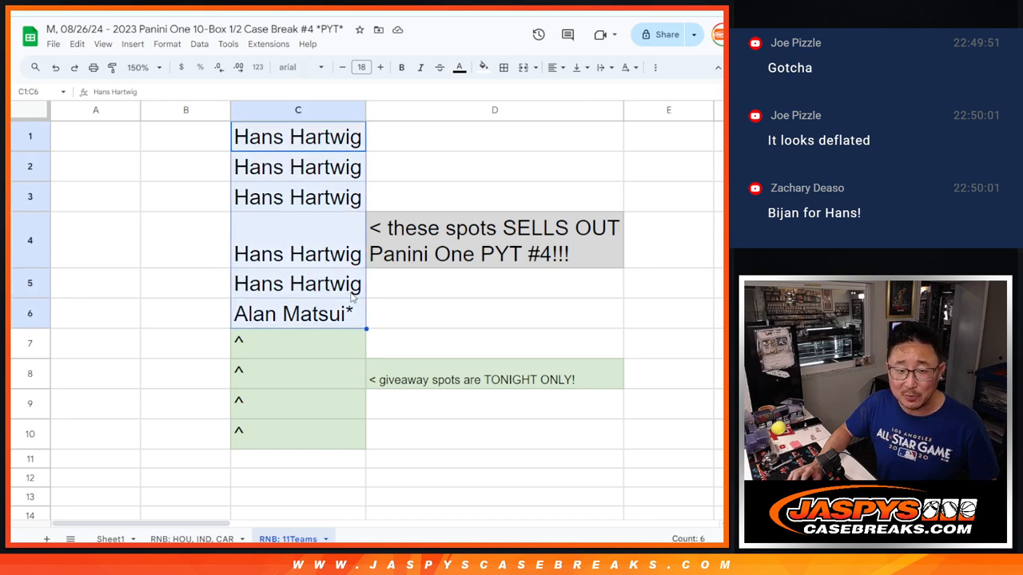
click(494, 314)
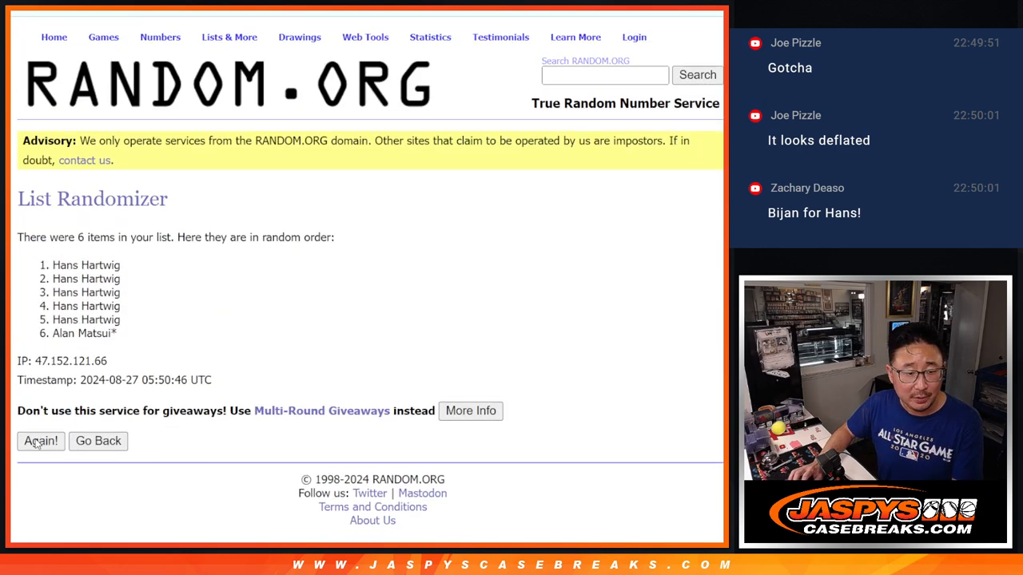
Step: Shuffle the six-name list three more times with Again!
click(41, 441)
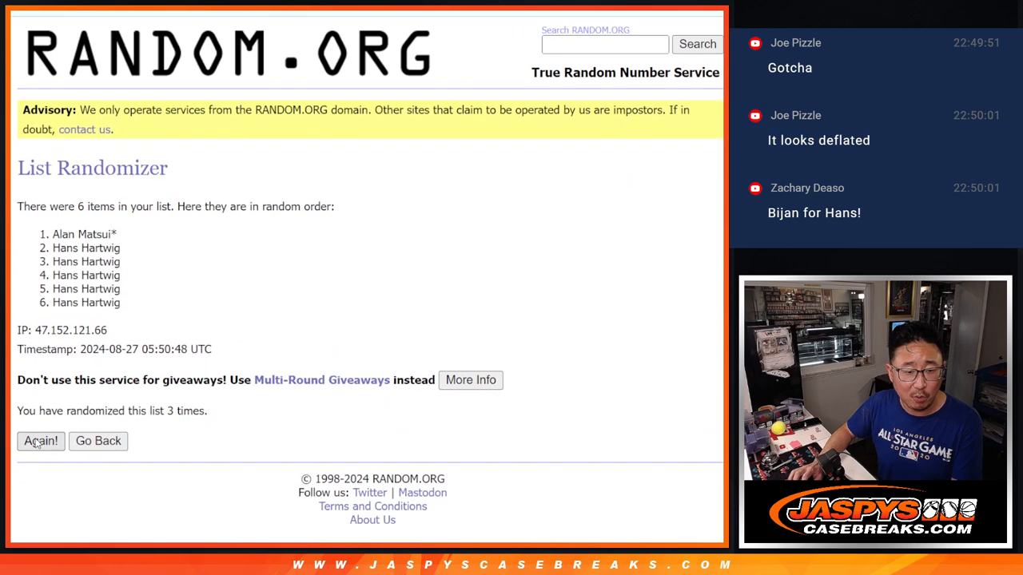
click(40, 441)
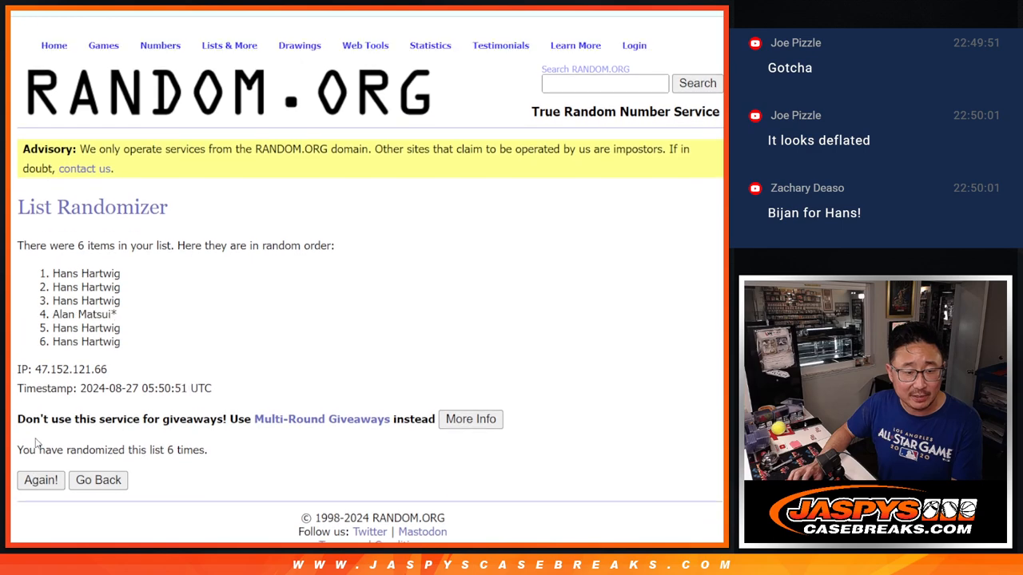
click(41, 480)
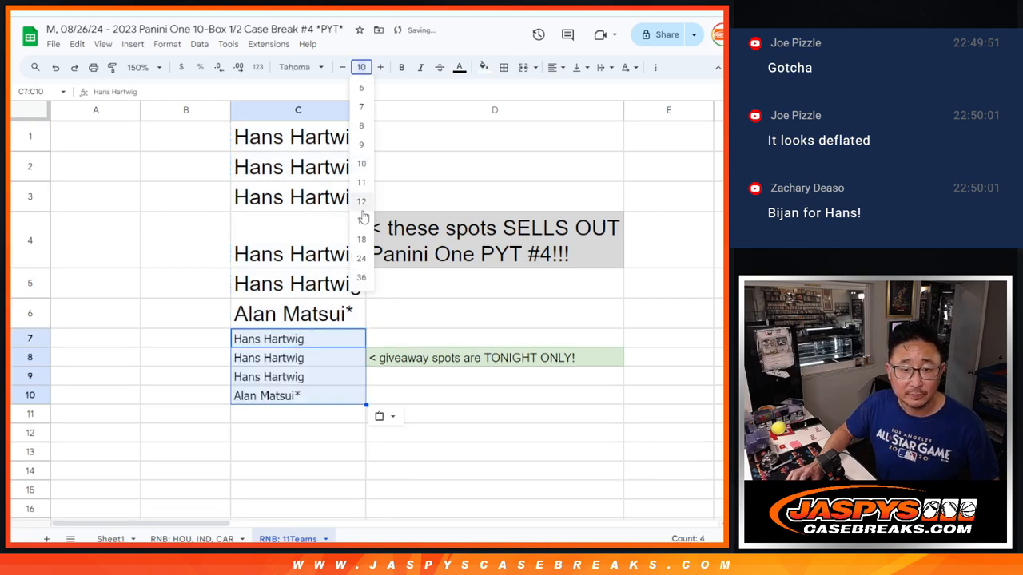
Step: Set the pasted giveaway names to size 12, then select column C to copy
click(360, 200)
text(^)
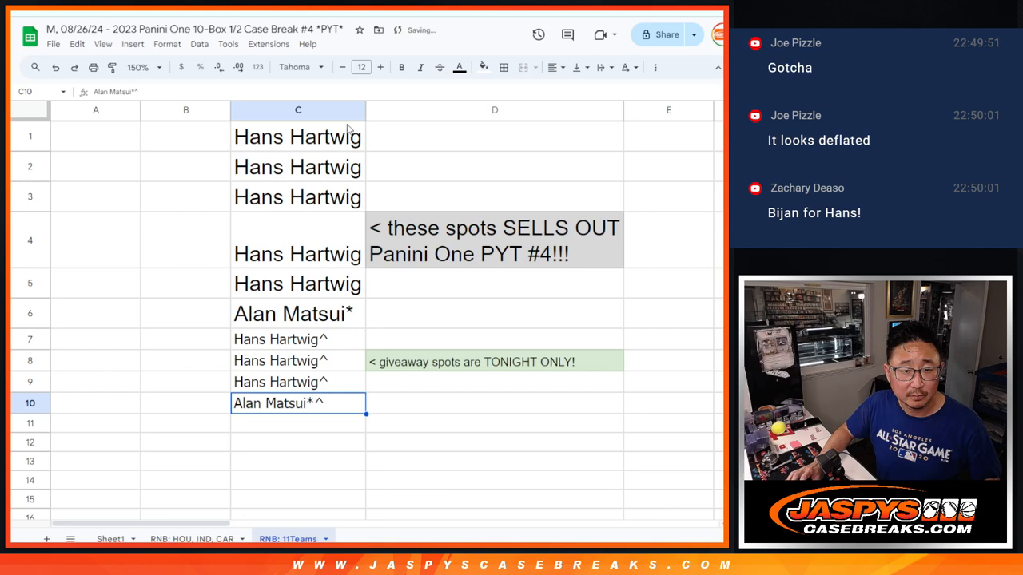
click(297, 109)
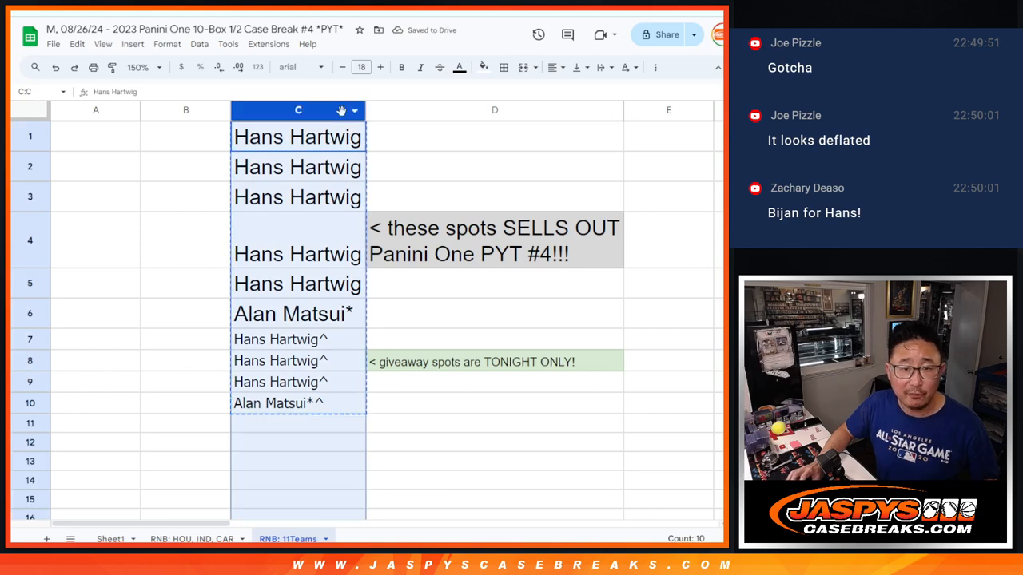
right_click(494, 110)
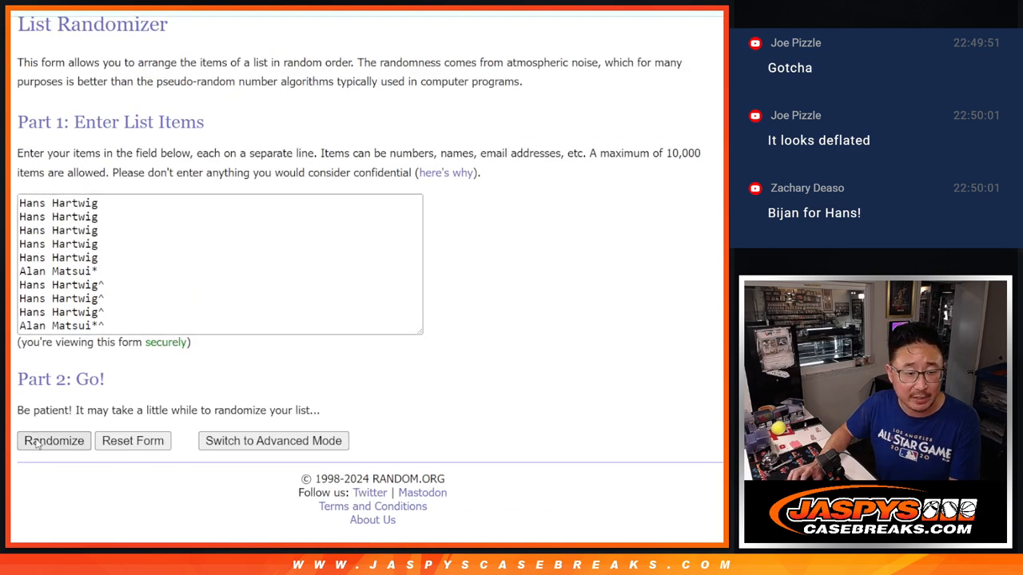
Step: Randomize the ten names, reshuffle three more times, and select the final order
click(52, 441)
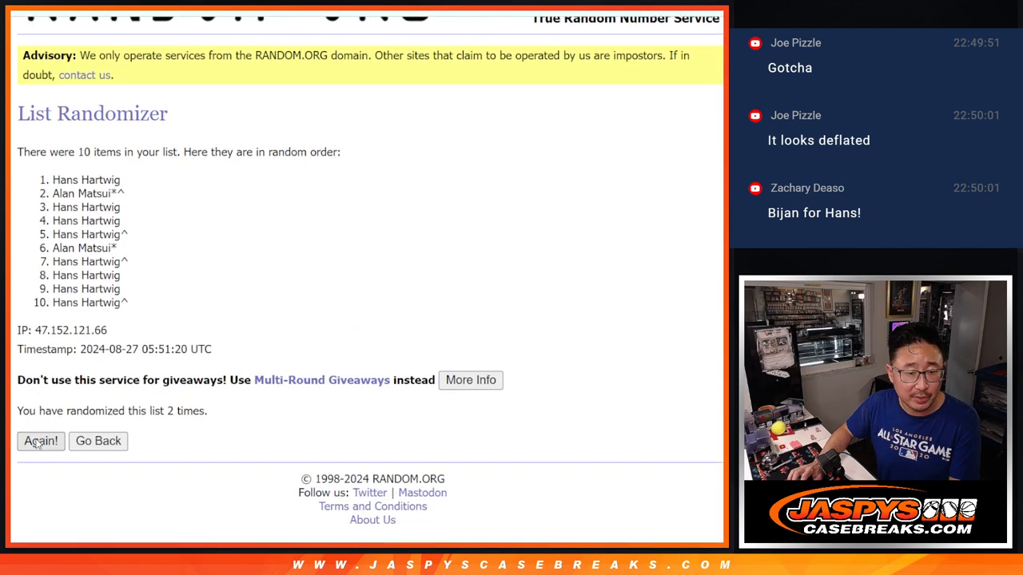
click(40, 441)
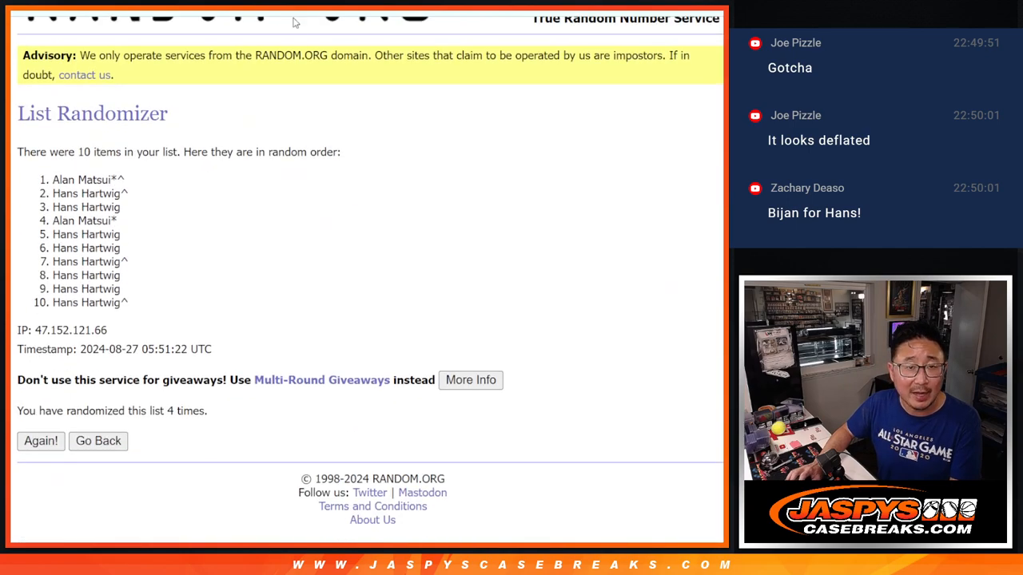
click(40, 441)
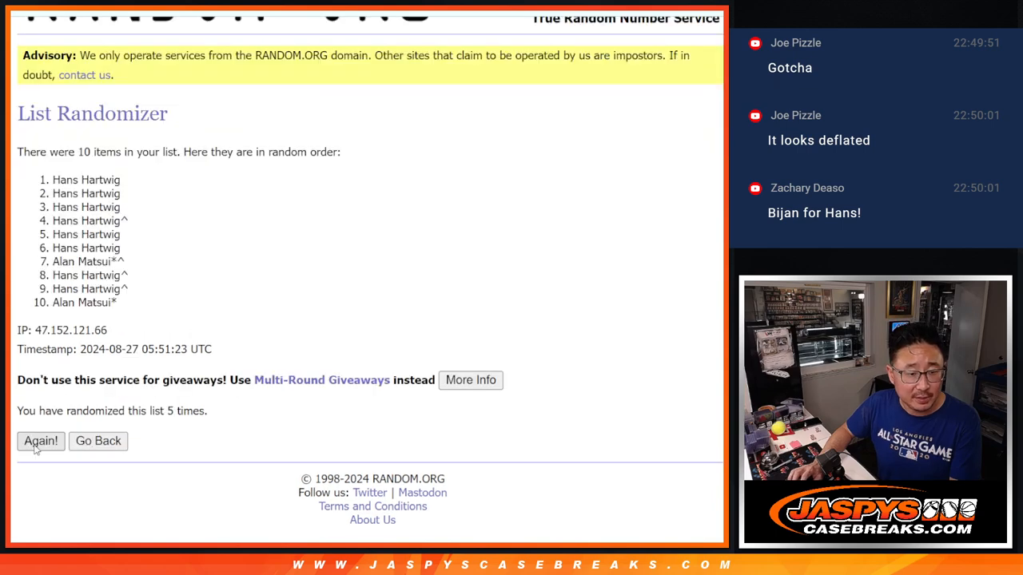
click(41, 441)
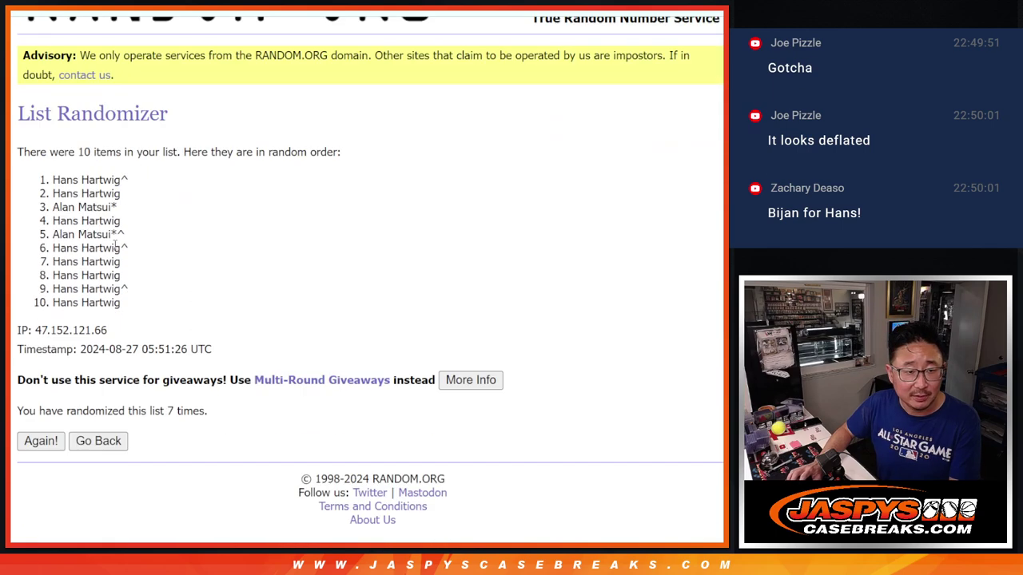
drag(52, 179, 122, 302)
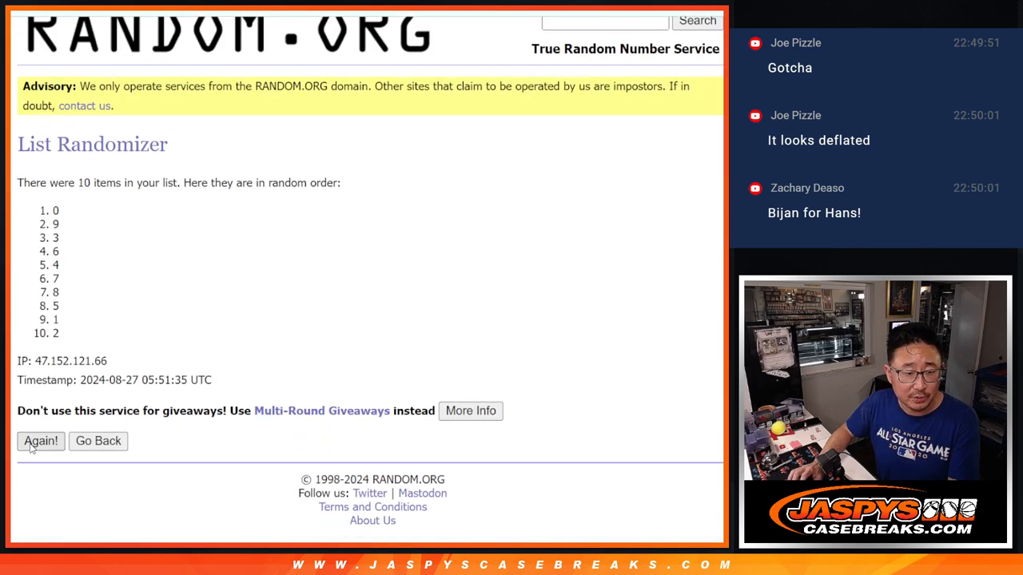
Step: Reshuffle the digits 0–9 twice more with Again!
click(40, 441)
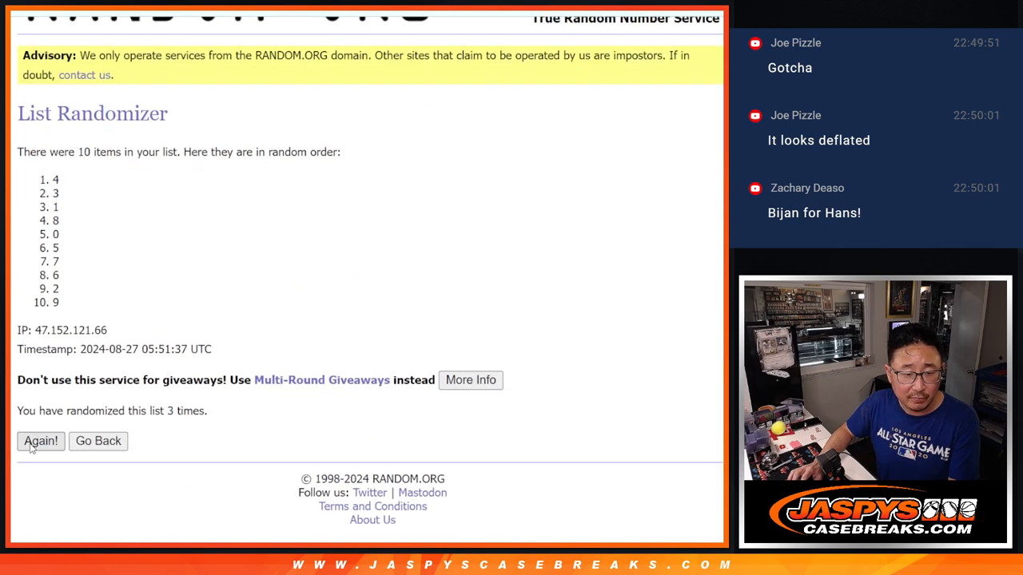
click(40, 441)
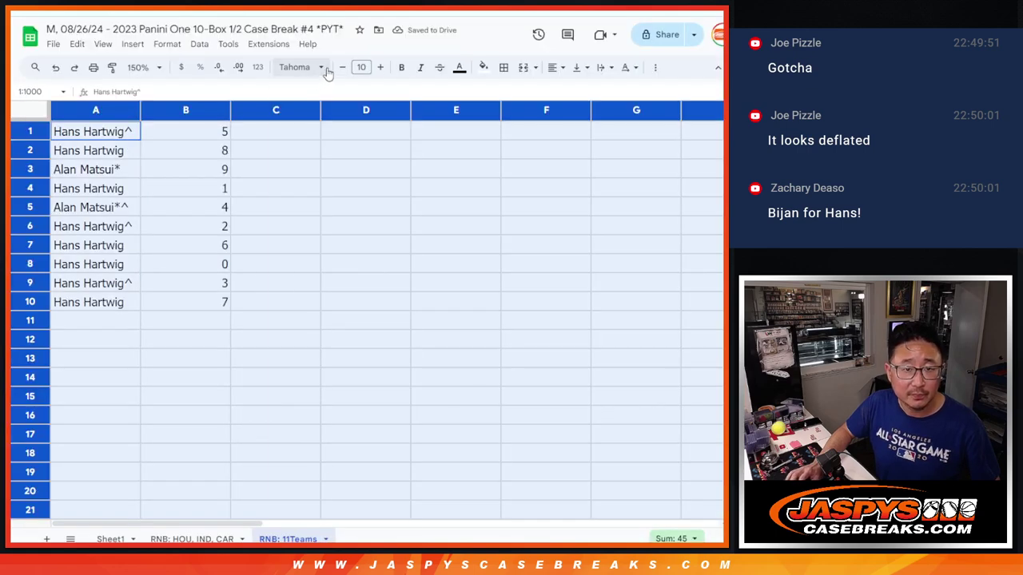
Step: Switch the sheet to a serif font and sort it A to Z by column B
click(361, 67)
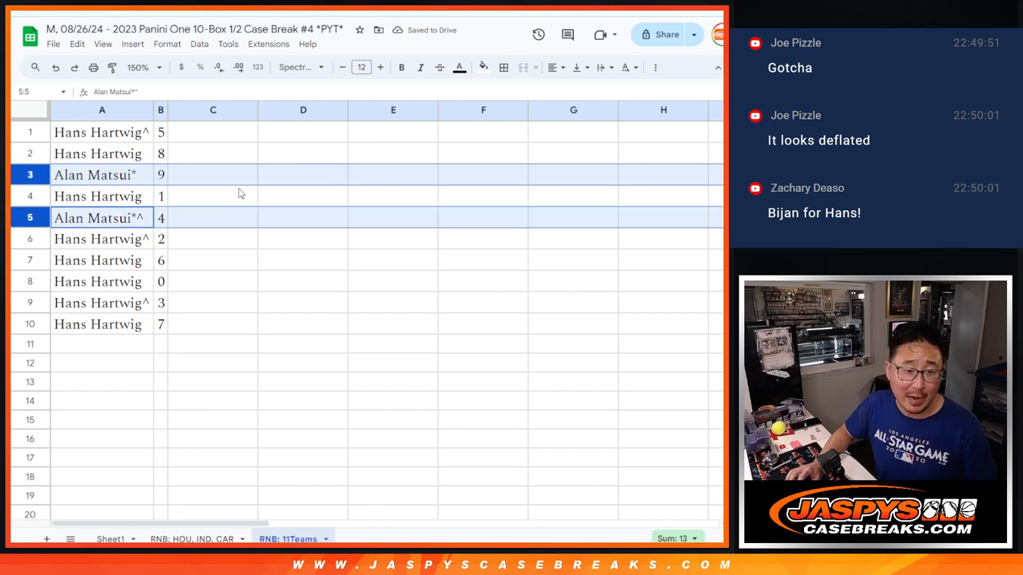
right_click(160, 110)
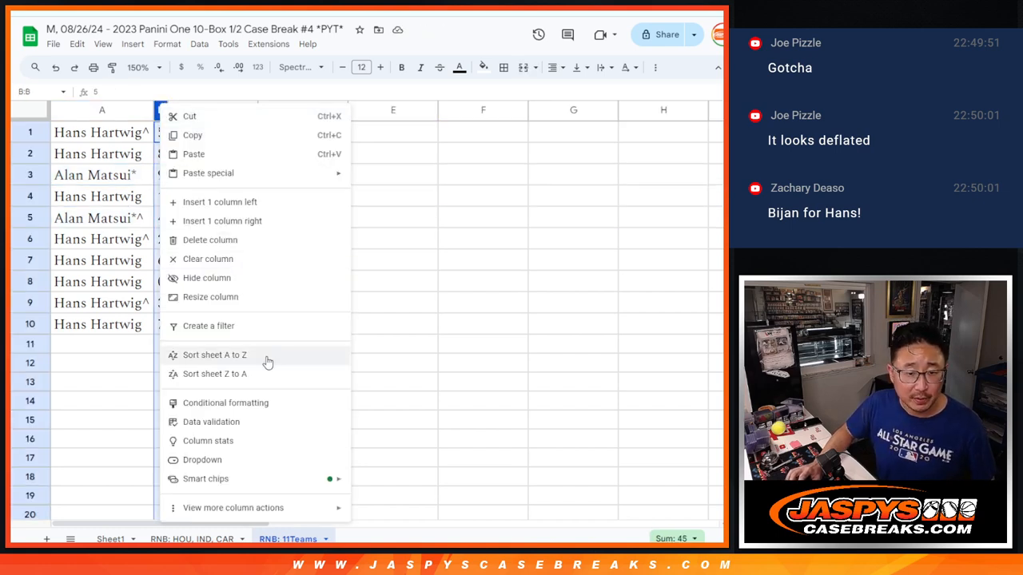
click(214, 355)
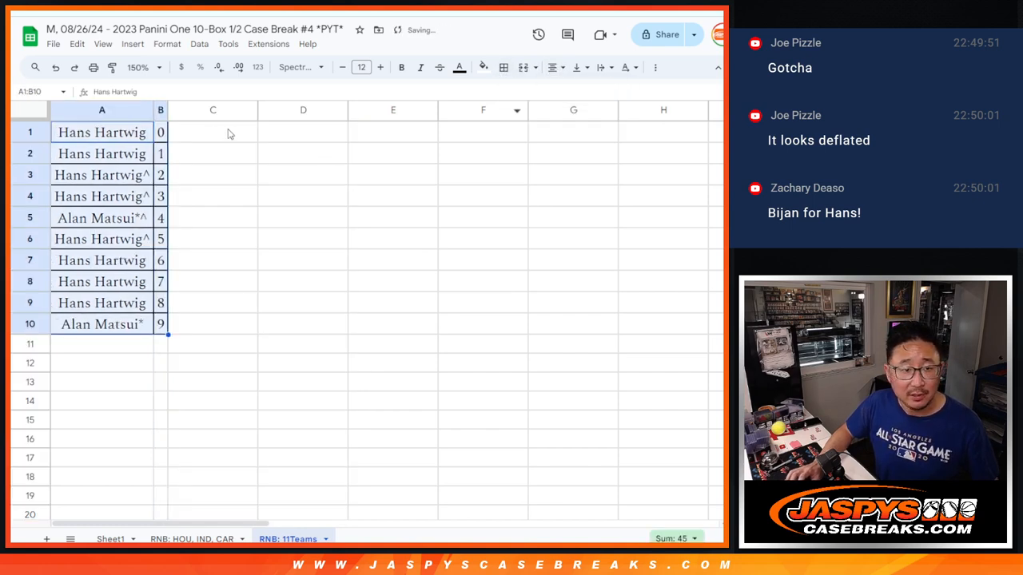
click(102, 132)
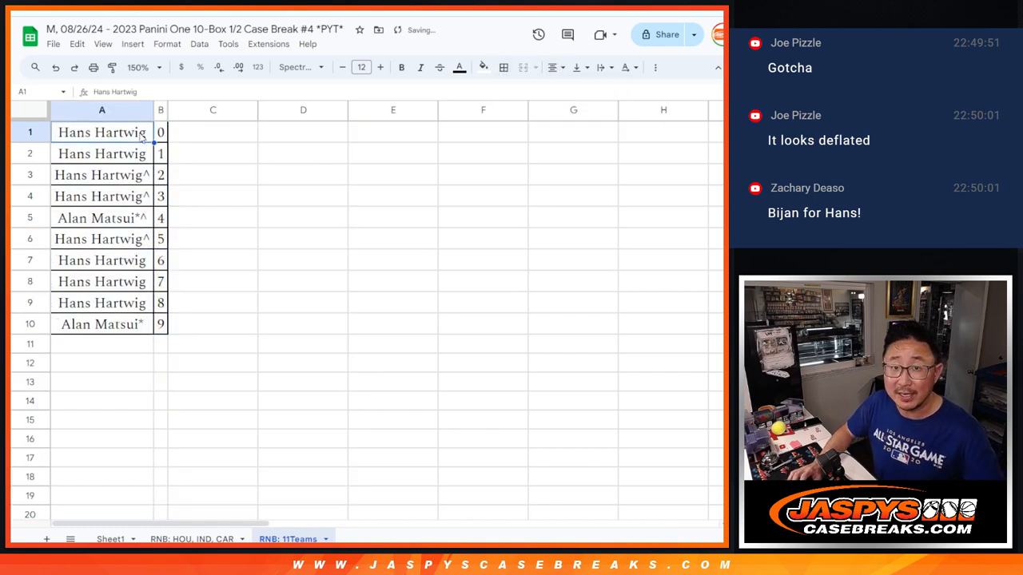